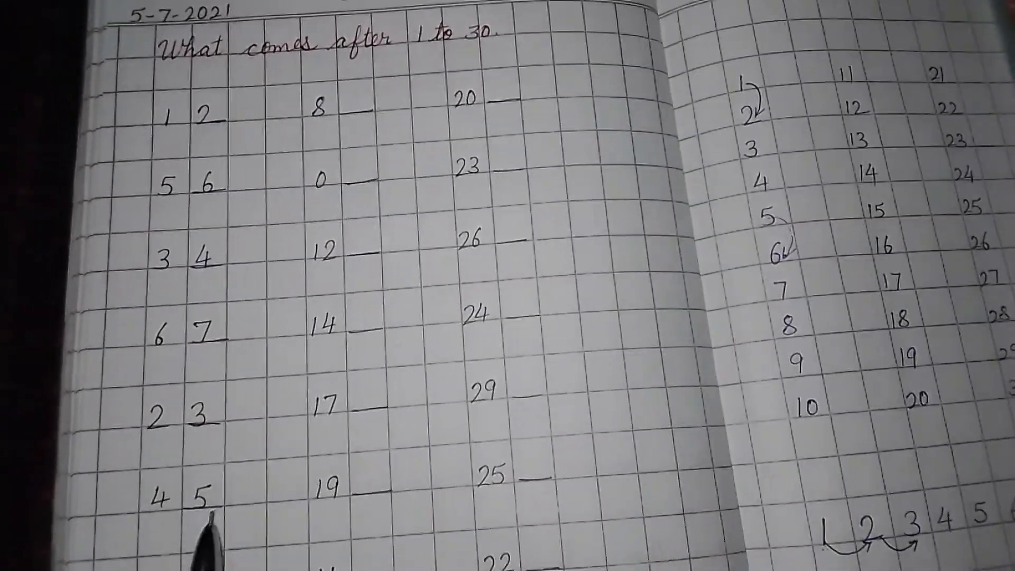
pyautogui.scroll(-3)
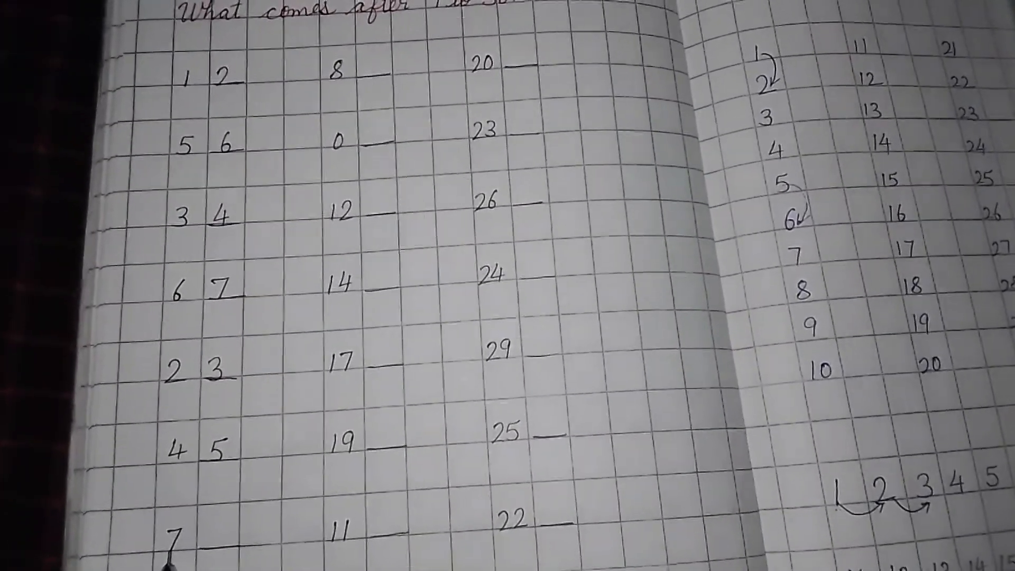